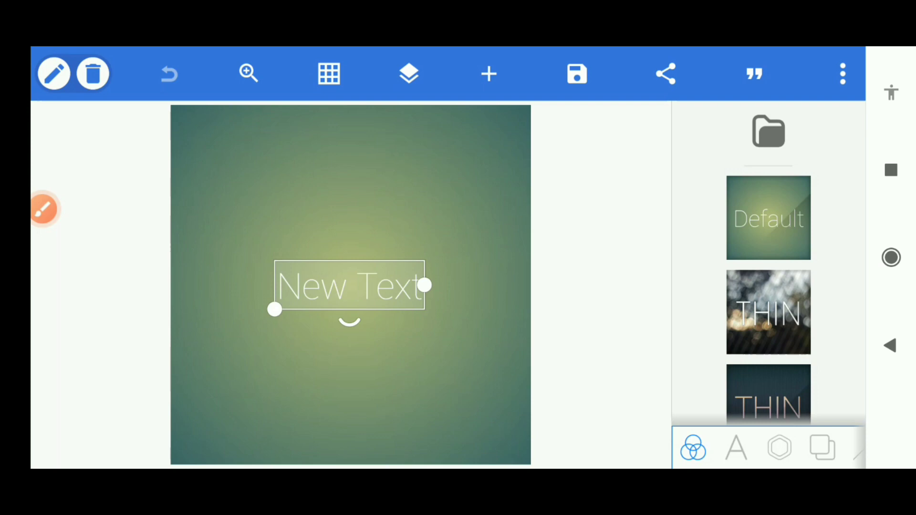
# - Set the canvas size to the Youtube thumbnail preset (1280 × 720)
pyautogui.click(841, 74)
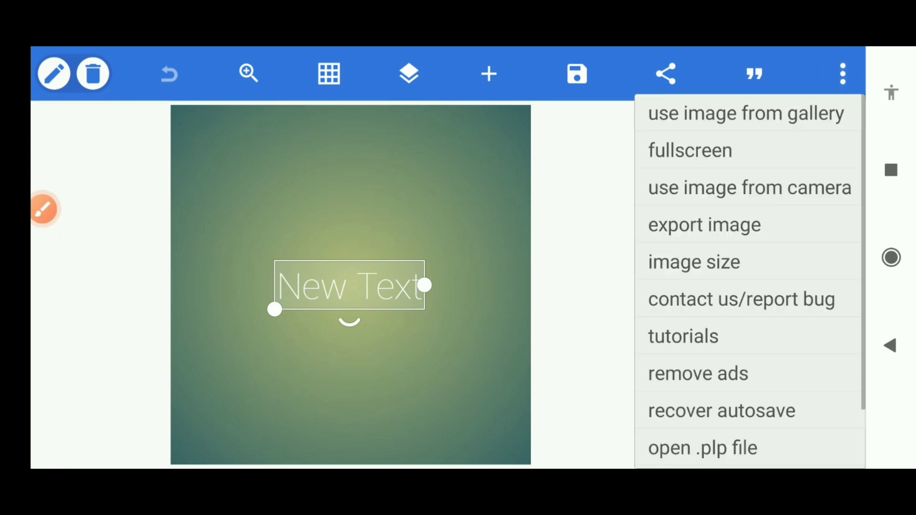
pyautogui.click(693, 261)
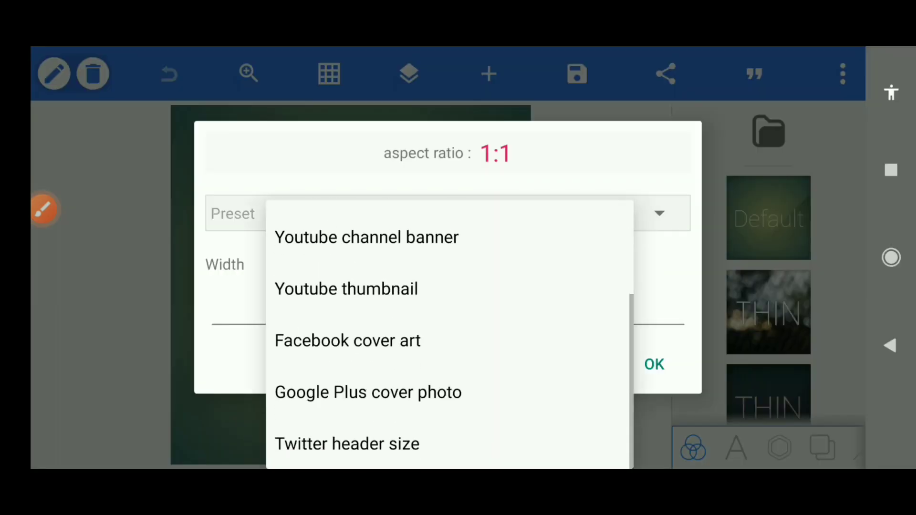
pyautogui.click(345, 288)
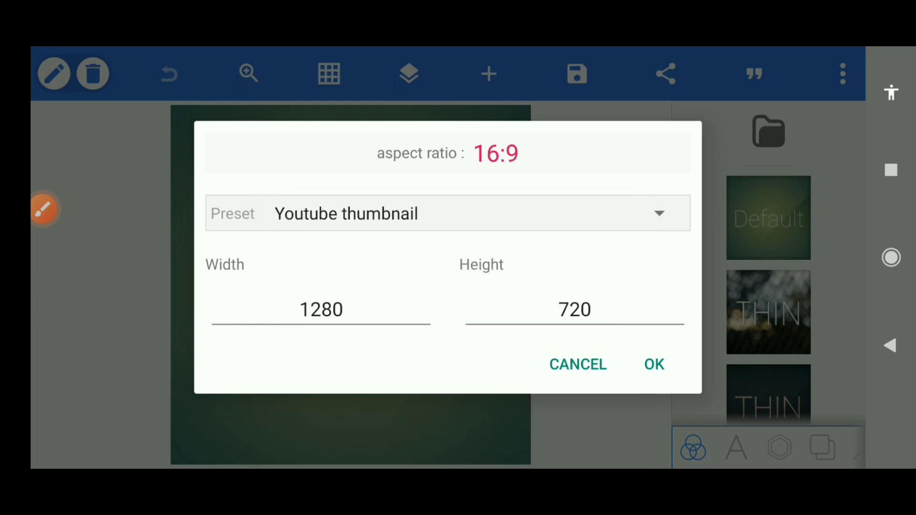
pyautogui.click(654, 364)
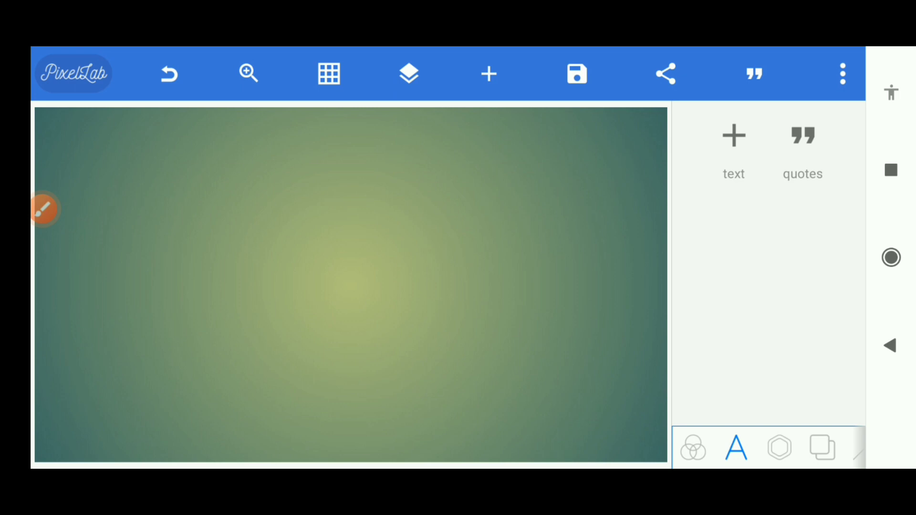
# - Turn on the guide grid and reposition its guide lines over the canvas
pyautogui.click(328, 74)
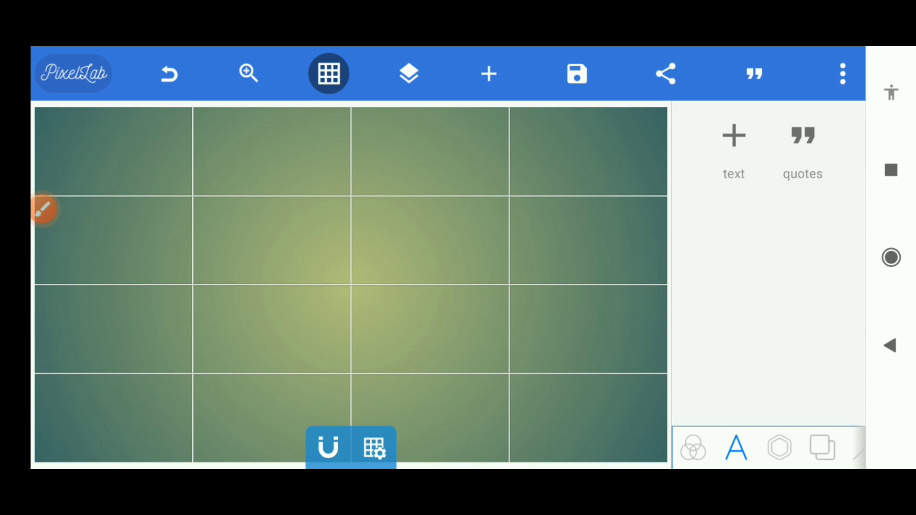
pyautogui.click(375, 447)
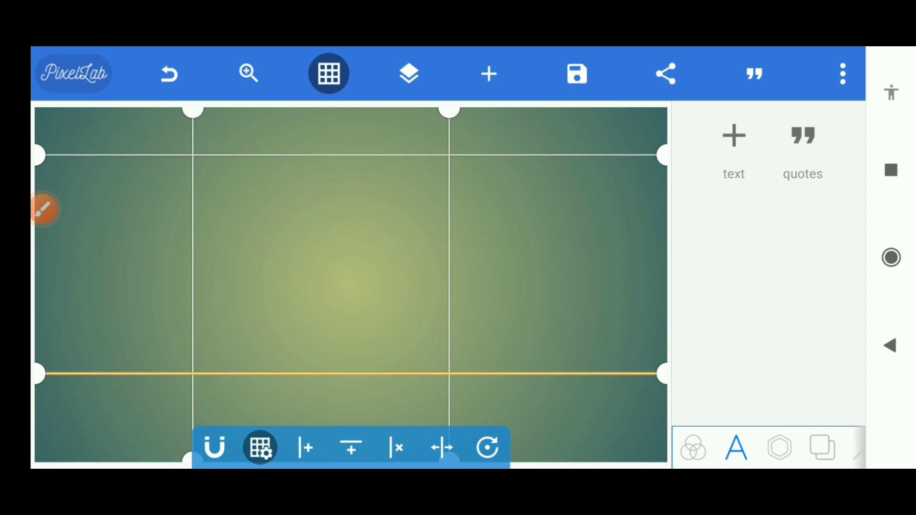
pyautogui.click(260, 448)
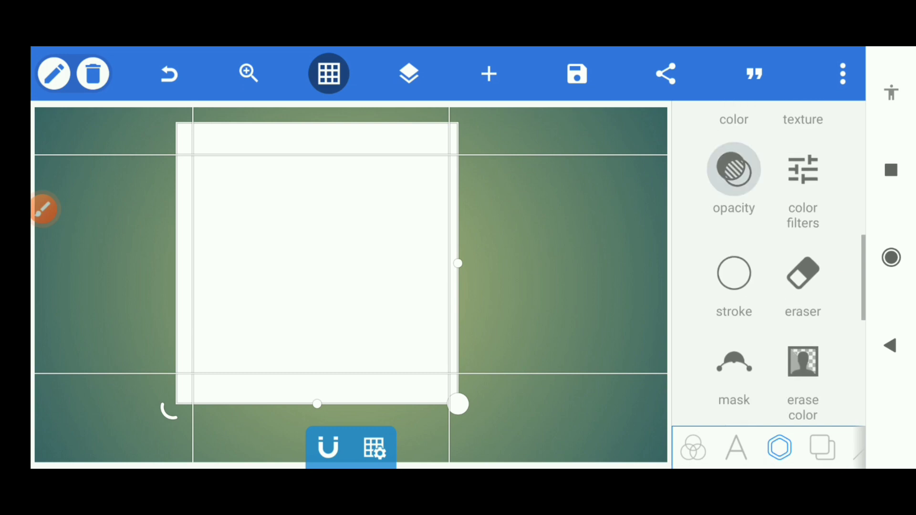
# - Enable masking on the white square, dismissing the cancel confirmation
pyautogui.click(733, 170)
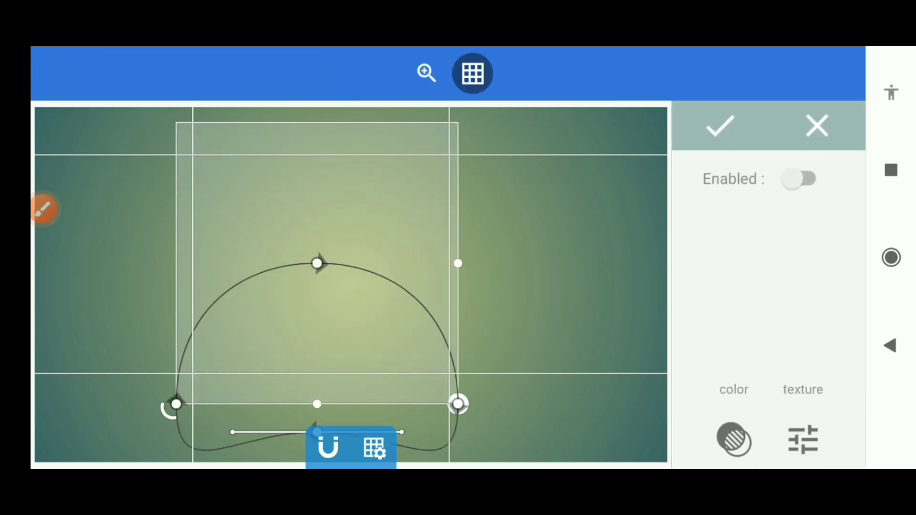
pyautogui.click(816, 126)
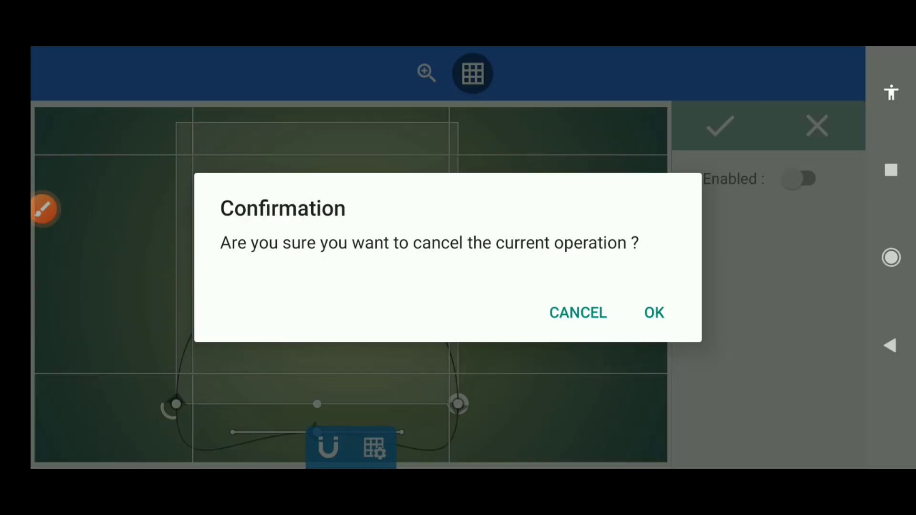
pyautogui.click(654, 312)
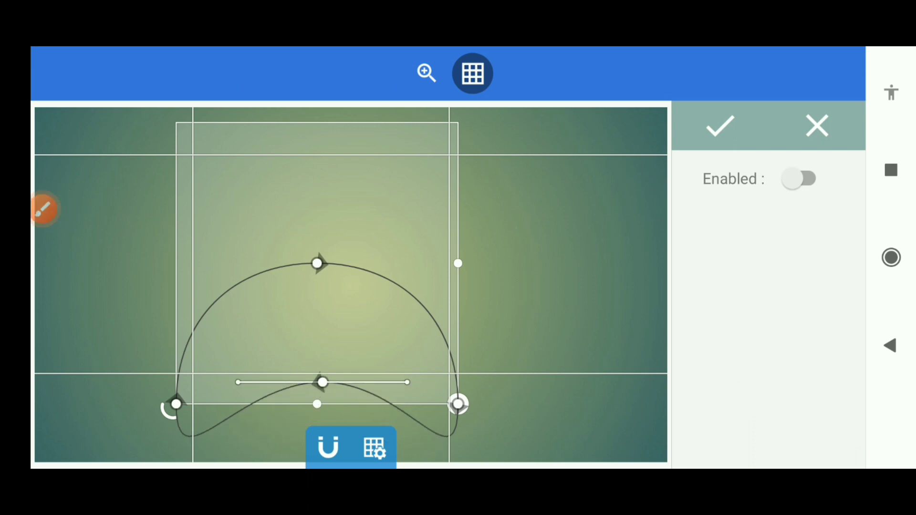
pyautogui.click(799, 179)
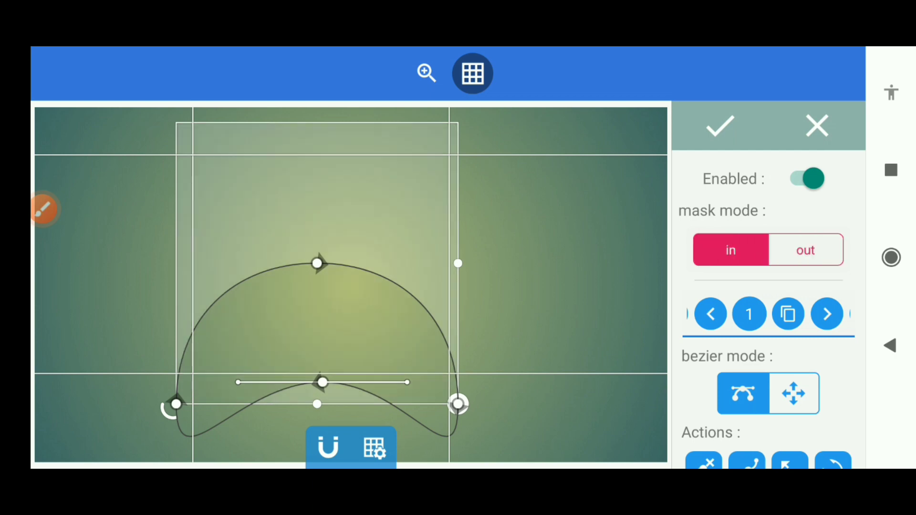
# - Switch the mask mode to out
pyautogui.click(804, 249)
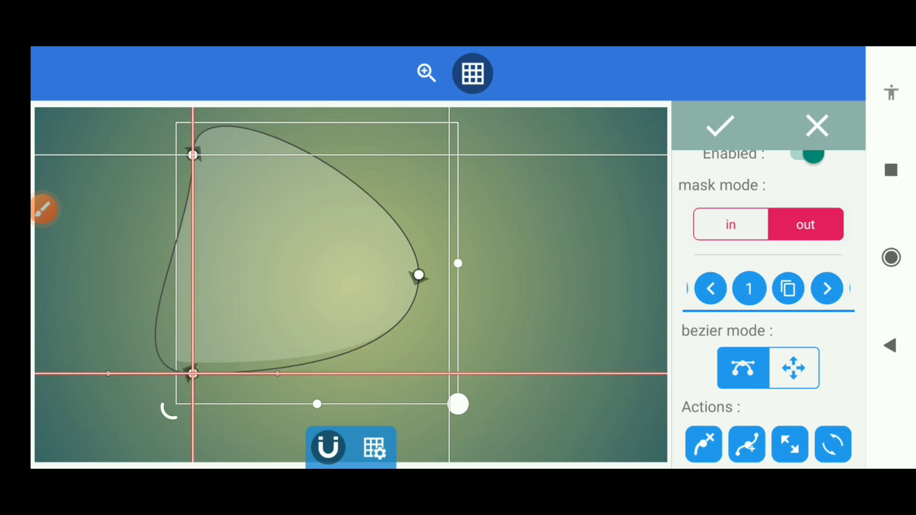
# - Snap a mask point to the top-right guide intersection and curve the top edge
pyautogui.moveTo(418, 275); pyautogui.dragTo(449, 173)
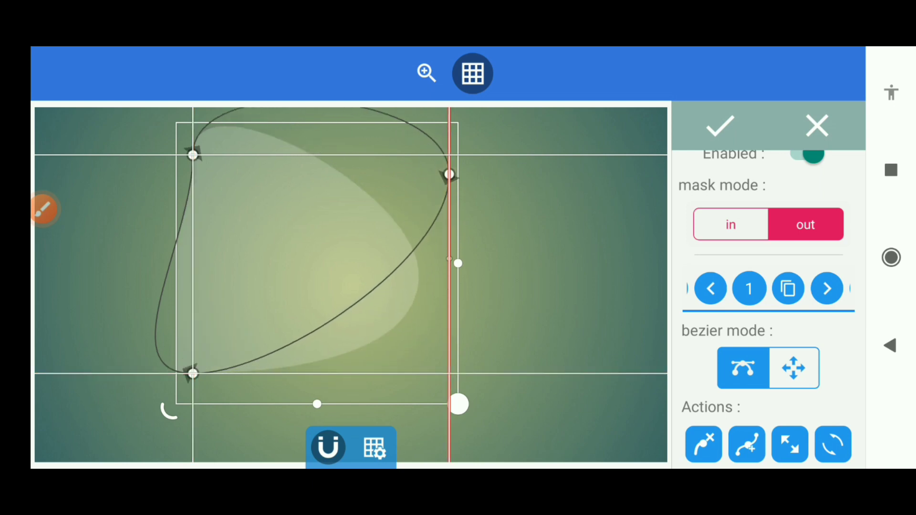
pyautogui.moveTo(448, 174); pyautogui.dragTo(448, 156)
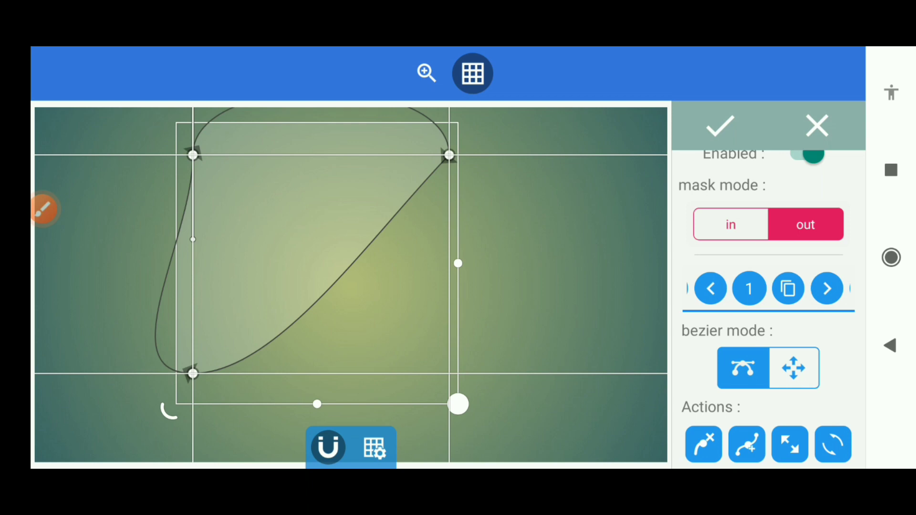
pyautogui.moveTo(193, 156); pyautogui.dragTo(317, 203)
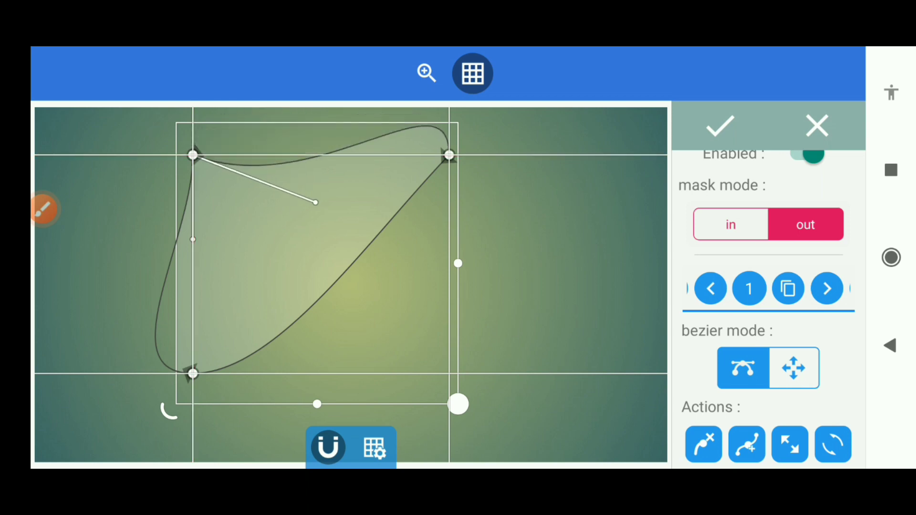
pyautogui.moveTo(315, 201); pyautogui.dragTo(371, 235)
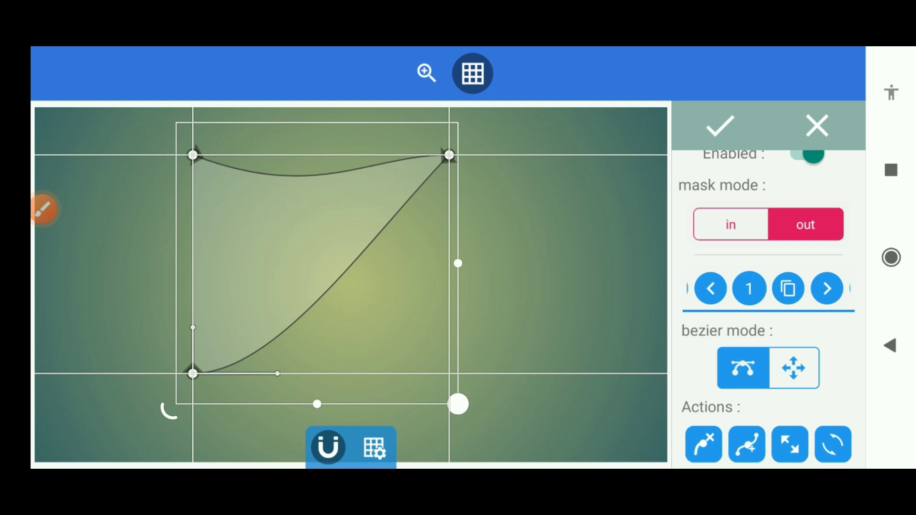
# - Straighten the diagonal edge, curve the left edge inward, and apply the mask
pyautogui.moveTo(278, 372); pyautogui.dragTo(260, 307)
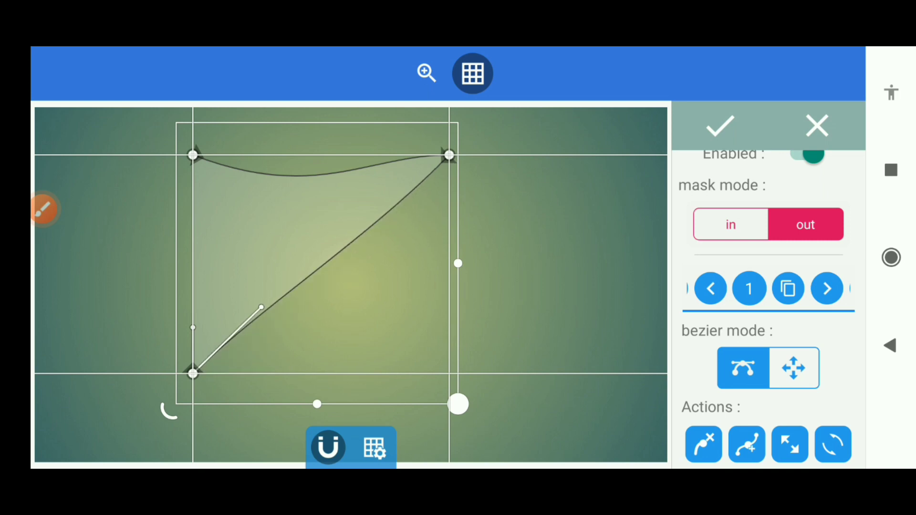
pyautogui.moveTo(259, 309); pyautogui.dragTo(358, 231)
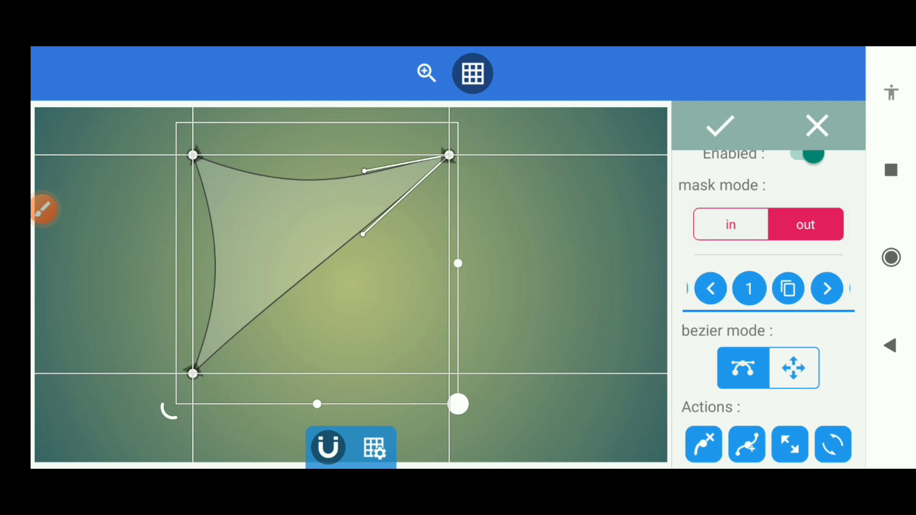
pyautogui.click(816, 126)
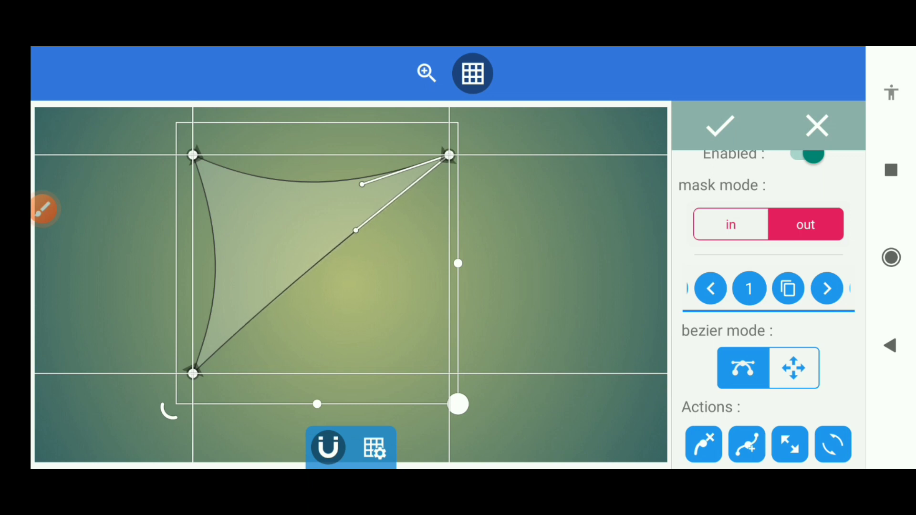
pyautogui.click(718, 126)
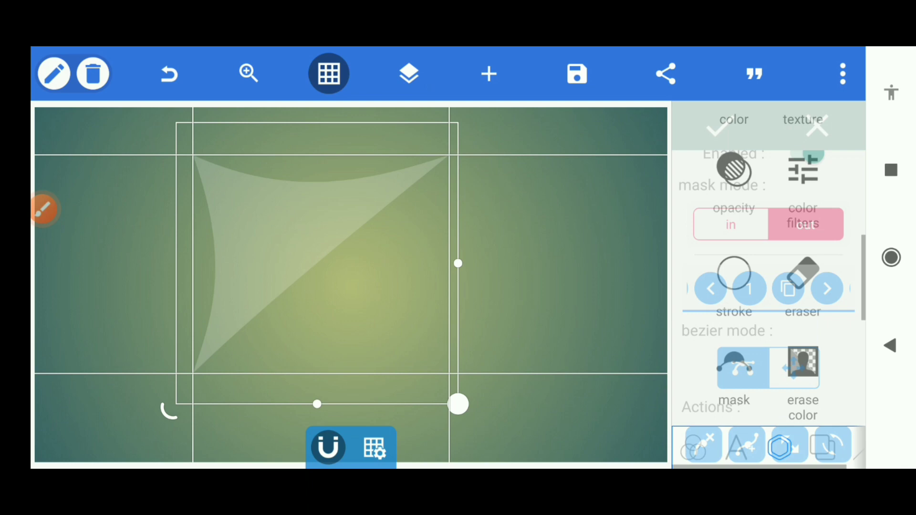
# - Enable a gradient fill on the triangle using the silver preset
pyautogui.click(730, 223)
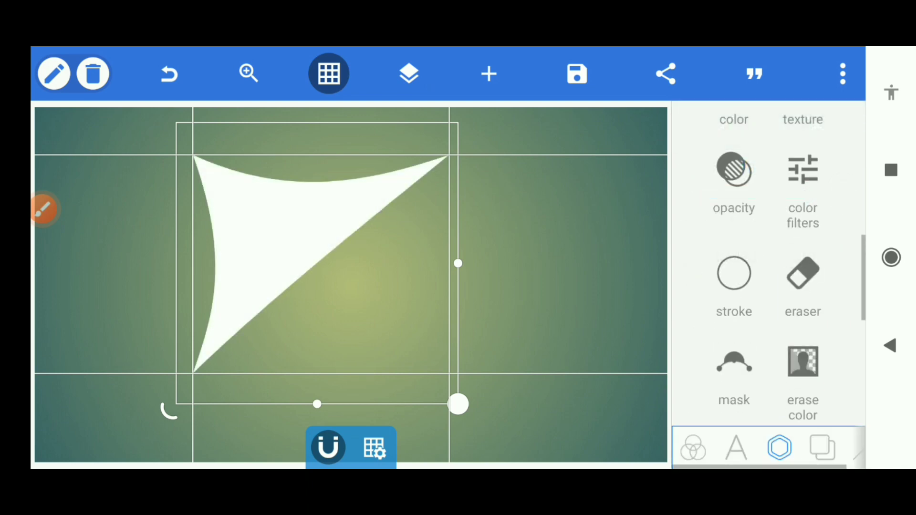
pyautogui.scroll(-3)
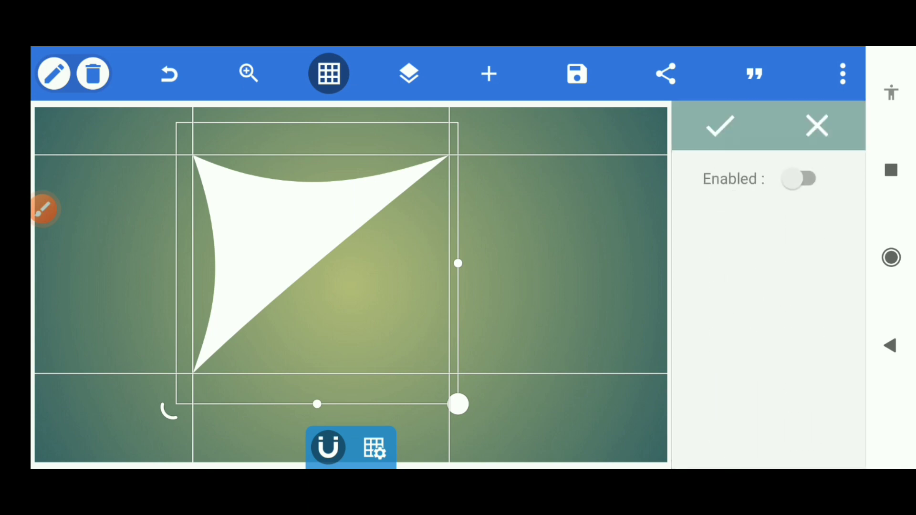
pyautogui.click(800, 179)
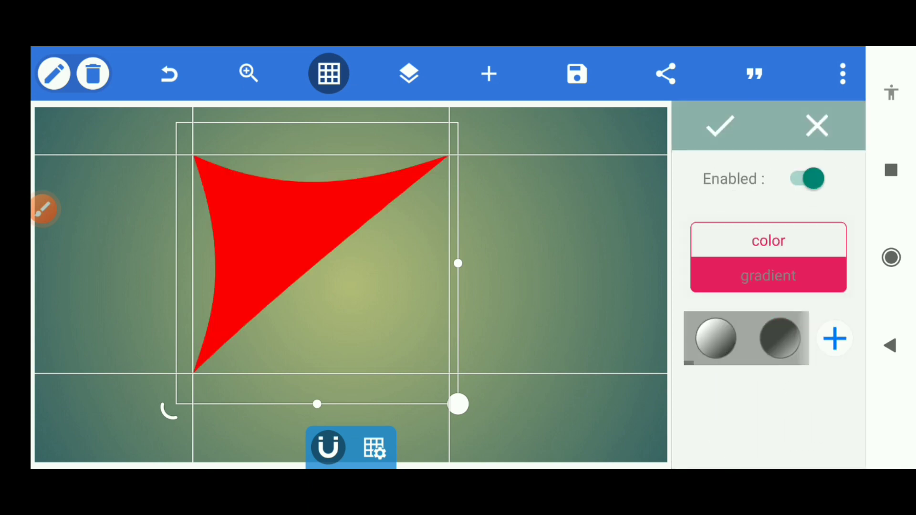
pyautogui.click(768, 275)
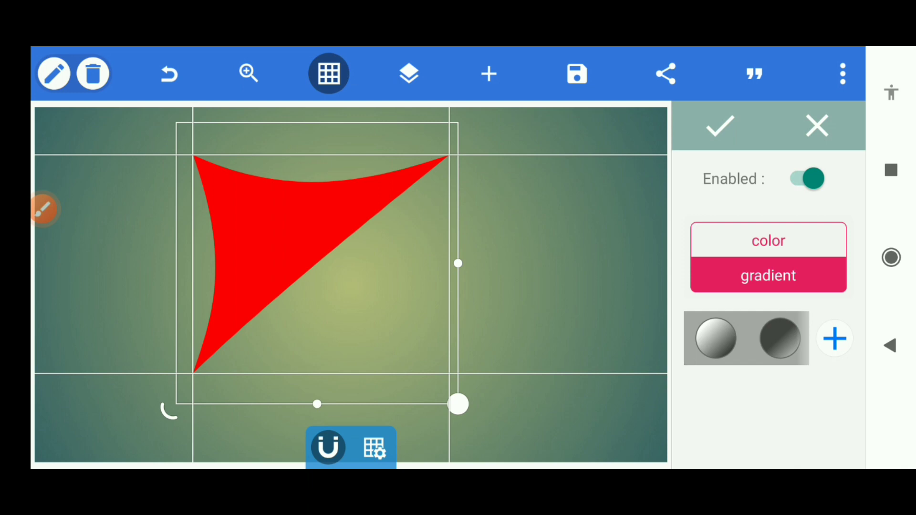
pyautogui.click(713, 338)
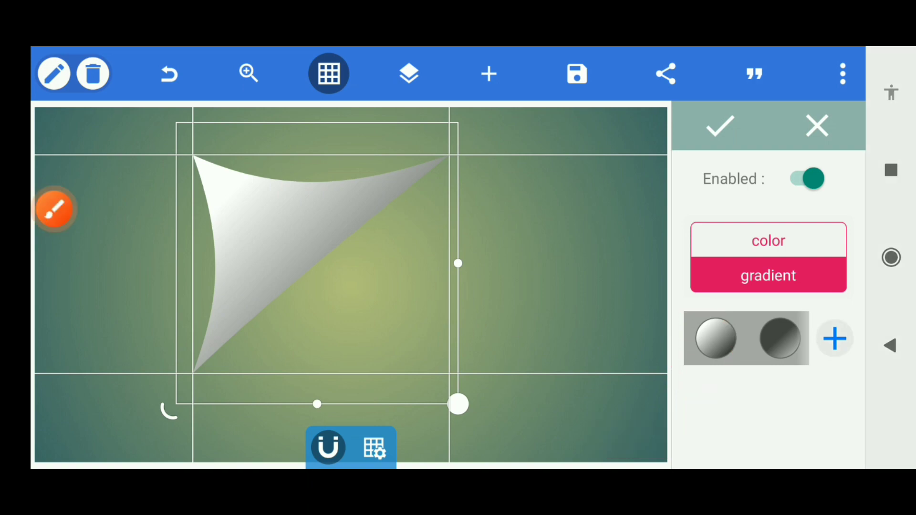
# - Move the gradient's start point up and left, then confirm the fill
pyautogui.click(713, 338)
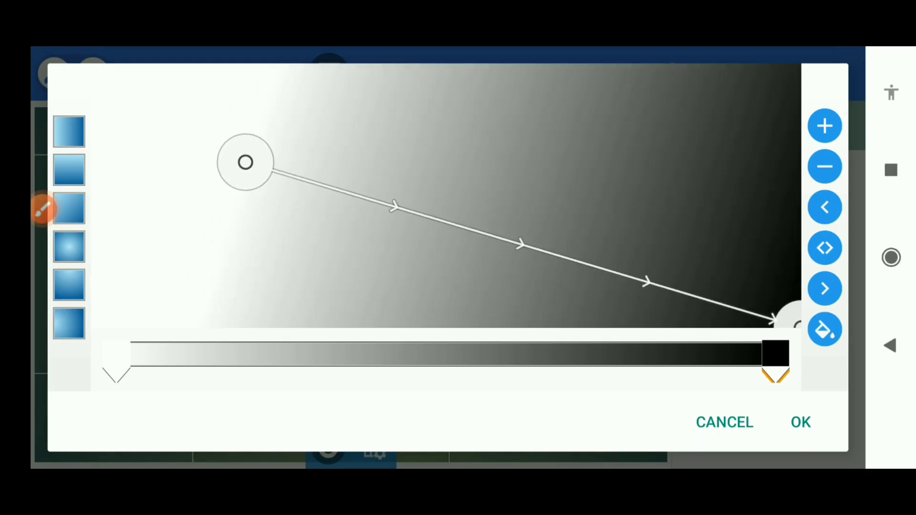
pyautogui.moveTo(245, 162); pyautogui.dragTo(219, 137)
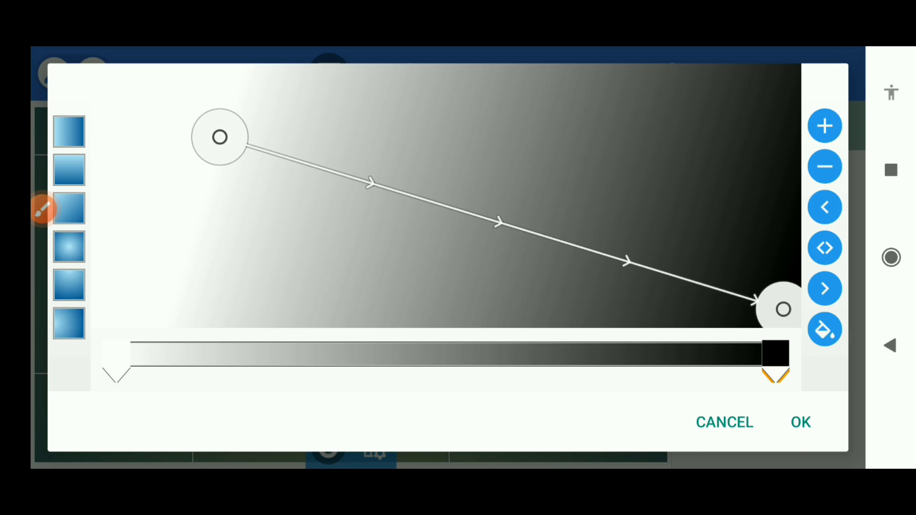
pyautogui.click(800, 422)
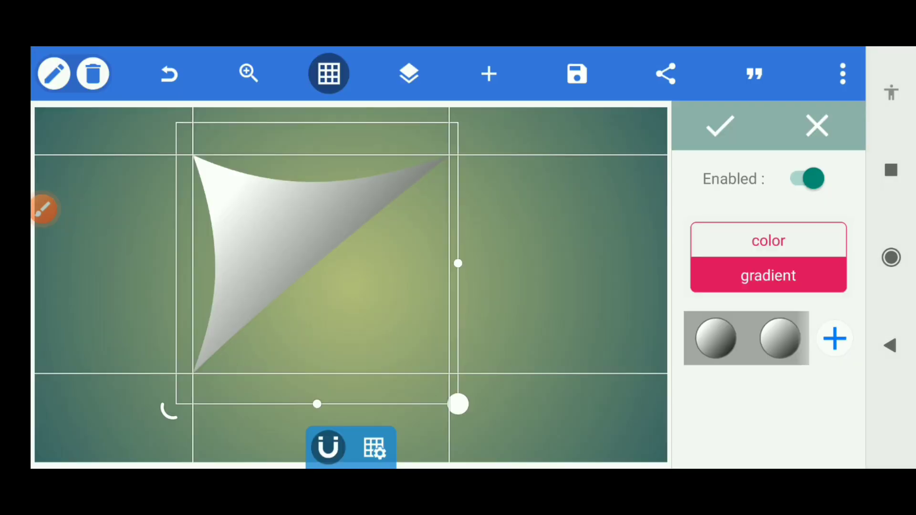
pyautogui.click(720, 126)
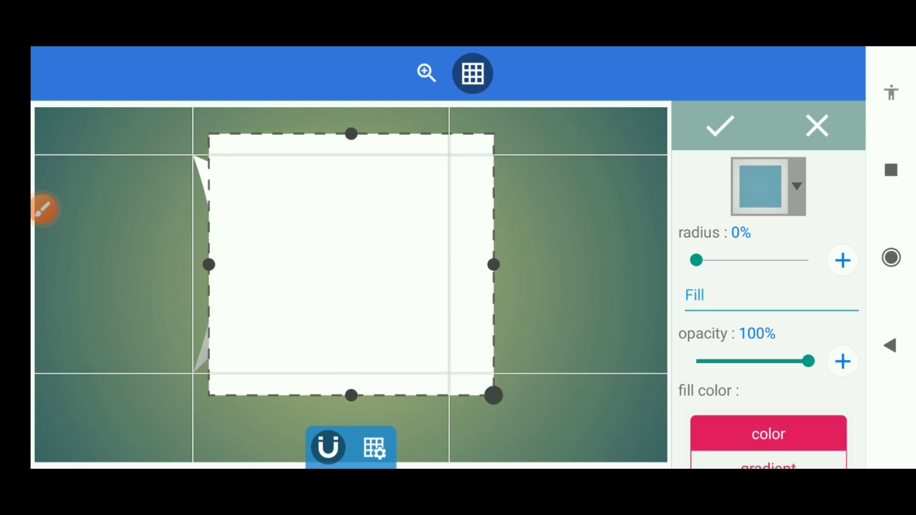
# - Widen the new white rectangle and confirm the shape
pyautogui.moveTo(208, 265); pyautogui.dragTo(171, 265)
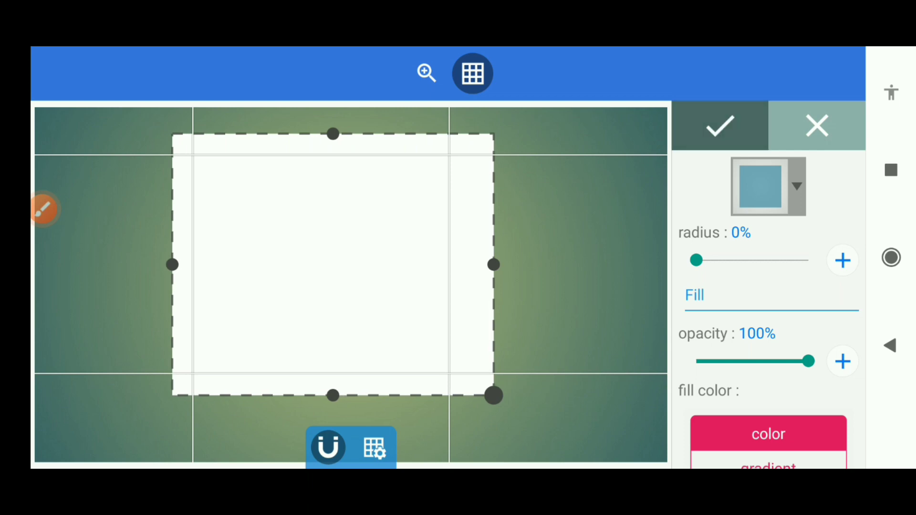
pyautogui.click(718, 126)
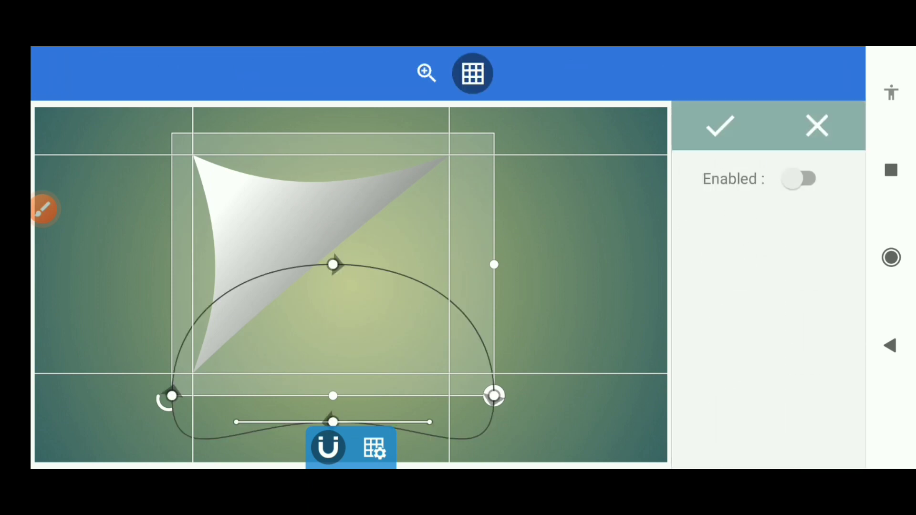
# - Enable the rectangle's mask and fit its path to the curl's tip, corner, and diagonal
pyautogui.click(799, 179)
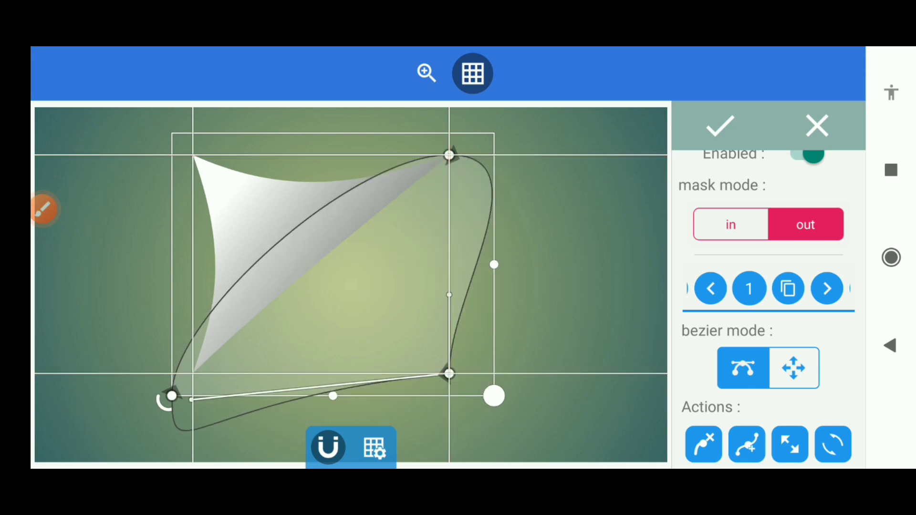
pyautogui.moveTo(173, 397); pyautogui.dragTo(193, 372)
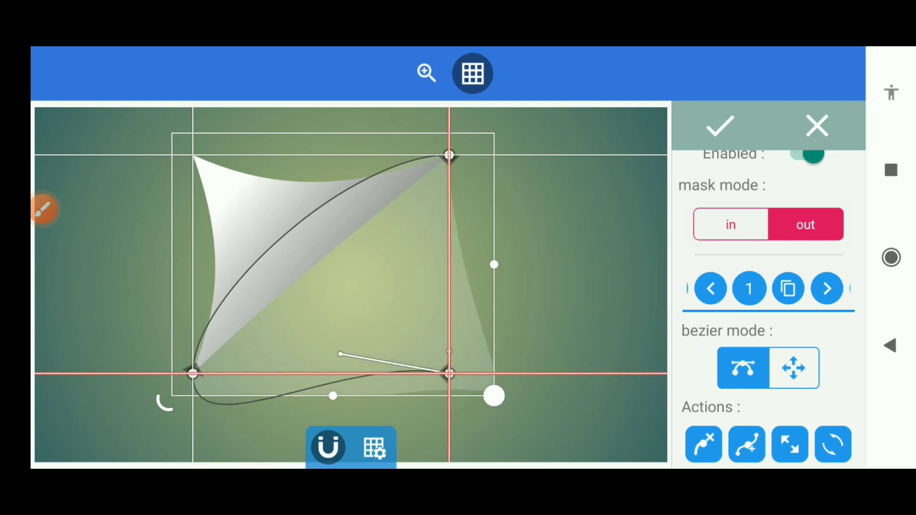
pyautogui.moveTo(337, 354); pyautogui.dragTo(448, 373)
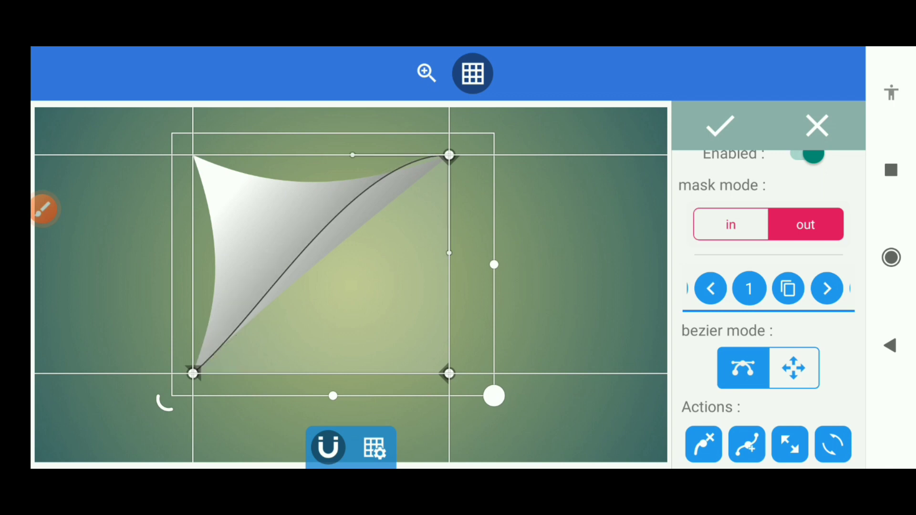
pyautogui.moveTo(352, 156); pyautogui.dragTo(363, 215)
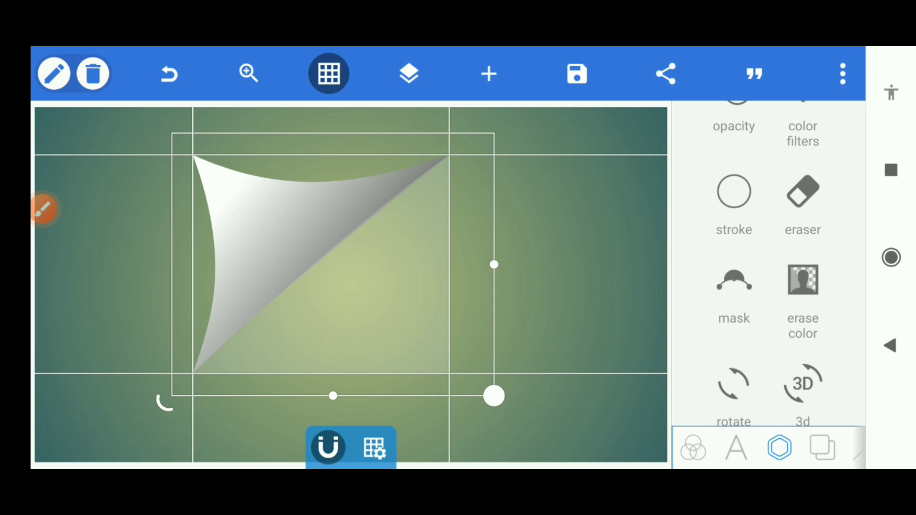
pyautogui.click(733, 298)
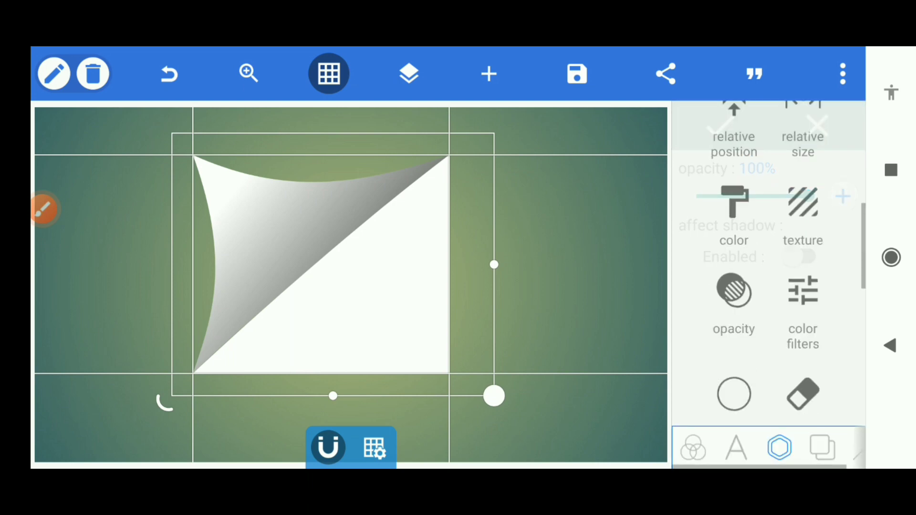
pyautogui.scroll(-3)
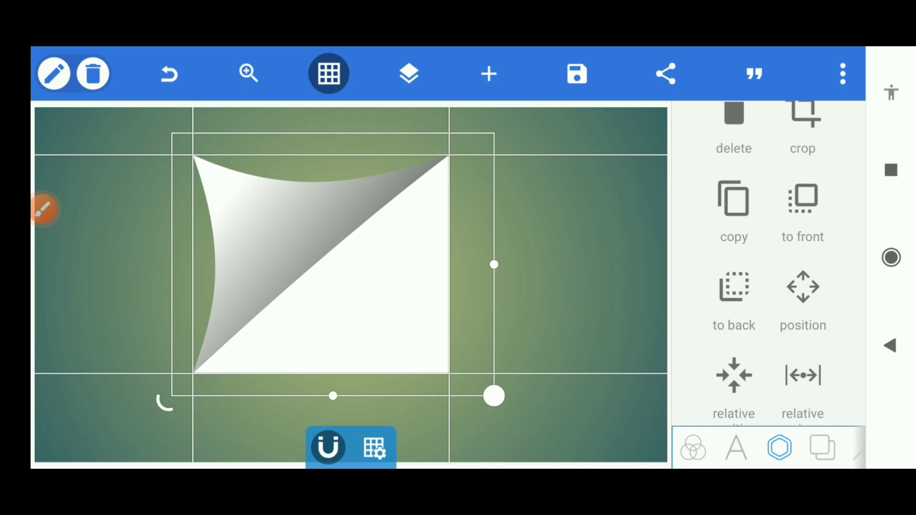
# - Give the lower triangle a dark-to-light gray gradient fill
pyautogui.click(779, 448)
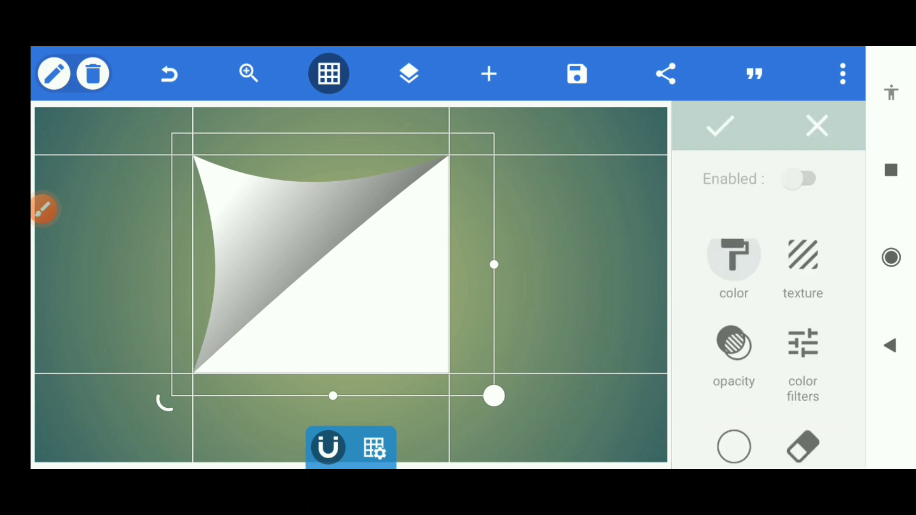
pyautogui.click(799, 179)
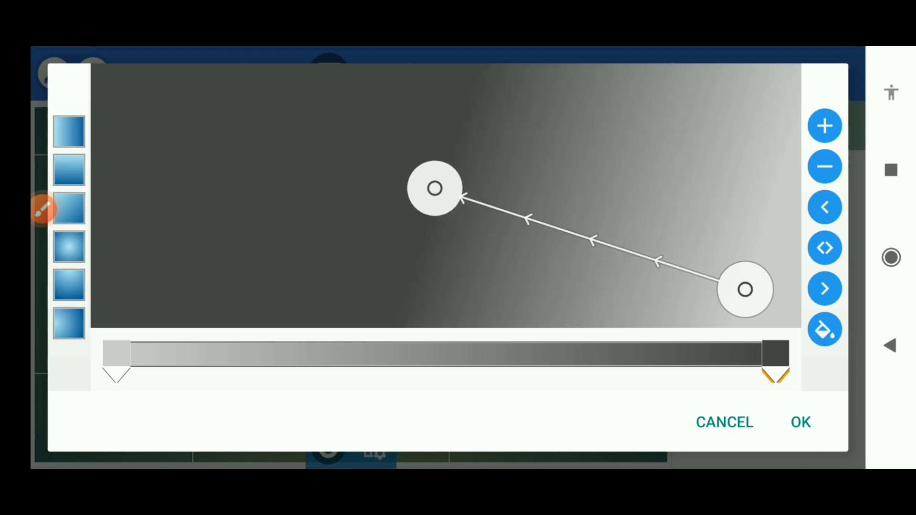
pyautogui.click(801, 423)
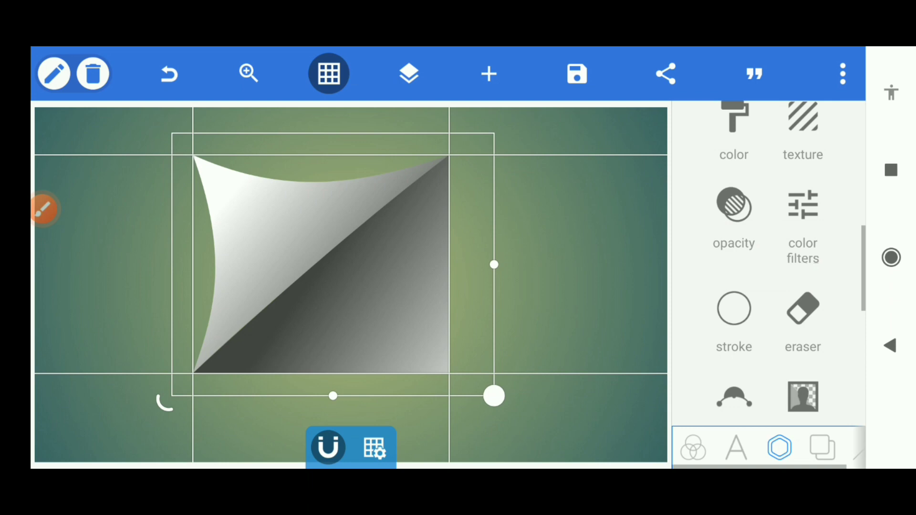
# - In the layer list, select both shape layers and merge them into one object
pyautogui.click(408, 73)
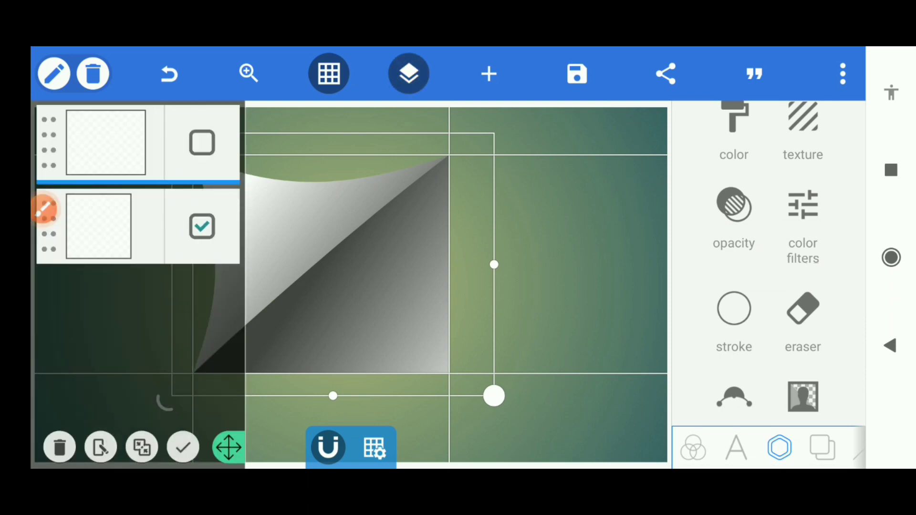
pyautogui.click(201, 142)
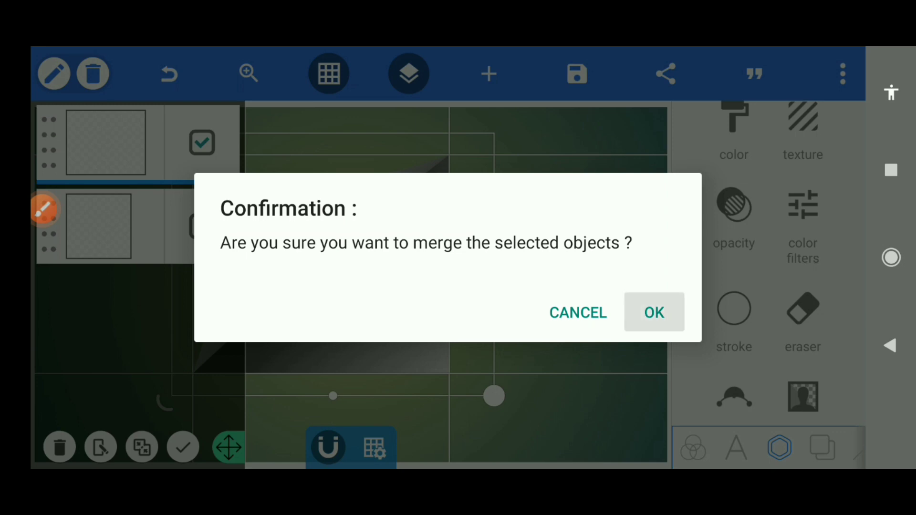
pyautogui.click(653, 312)
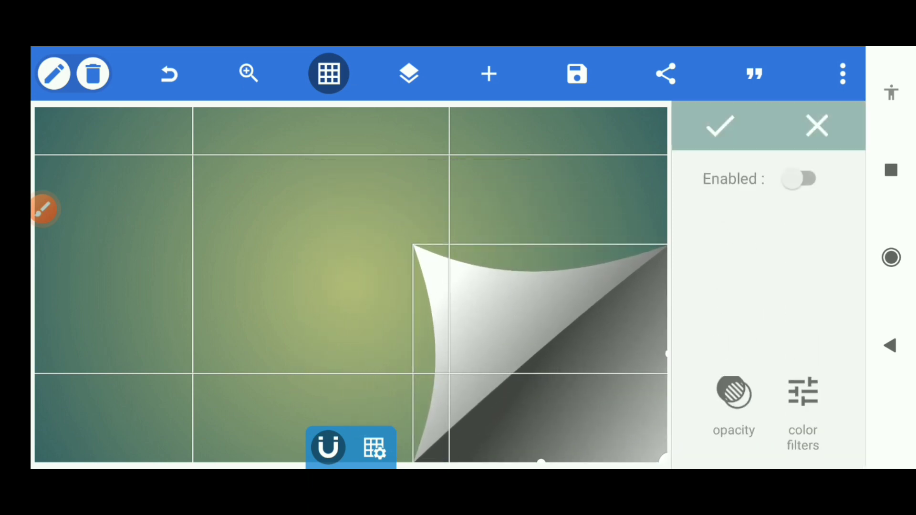
# - Hide the grid, enable the curl's shadow, and raise its blur radius to 21
pyautogui.click(328, 73)
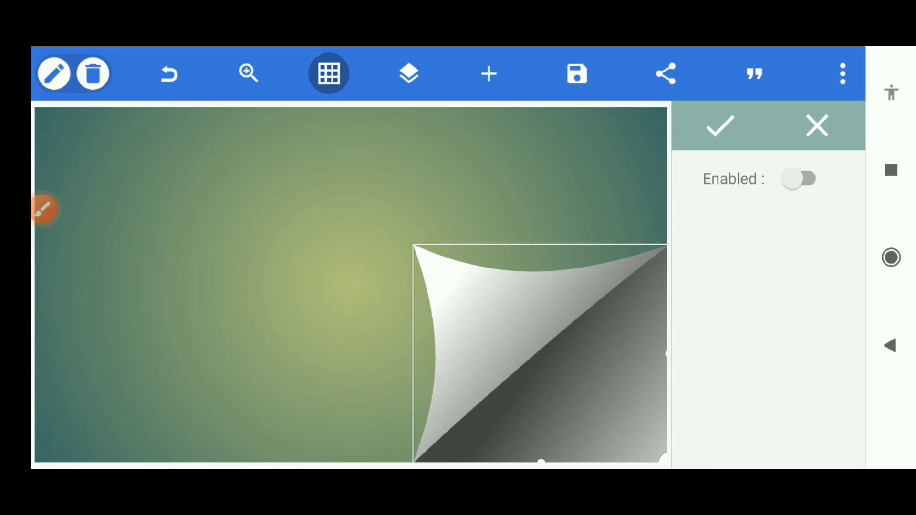
pyautogui.click(799, 178)
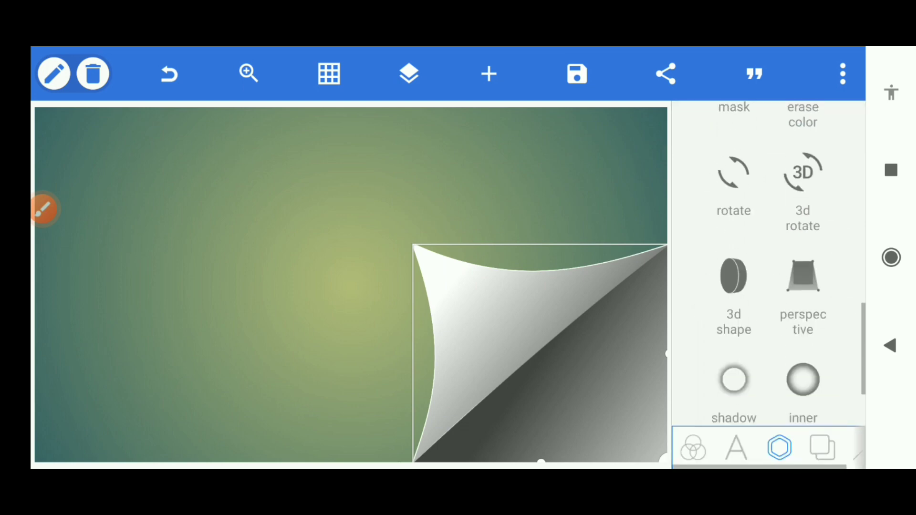
pyautogui.click(733, 380)
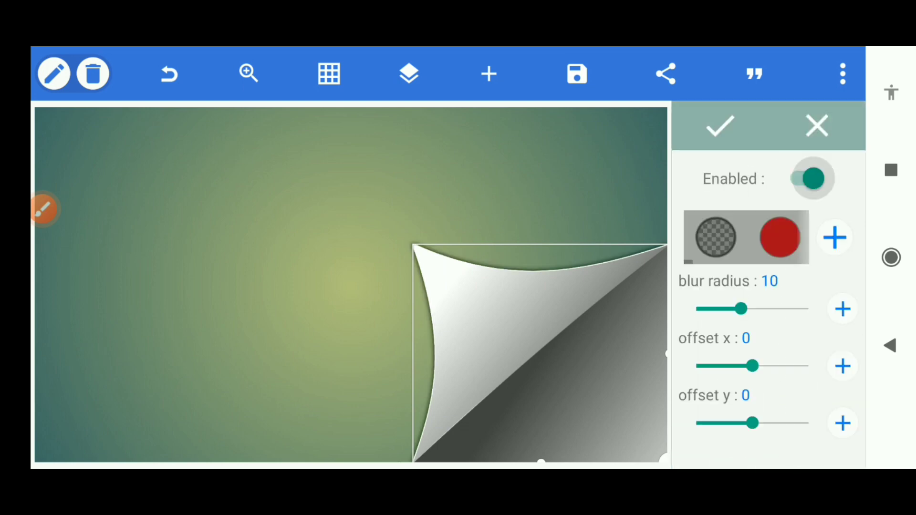
pyautogui.moveTo(740, 308); pyautogui.dragTo(755, 308)
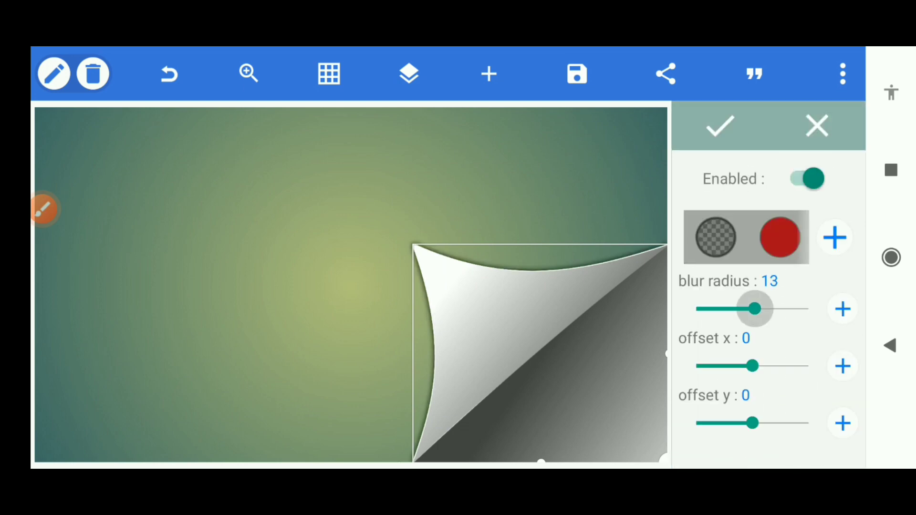
pyautogui.moveTo(755, 308); pyautogui.dragTo(783, 309)
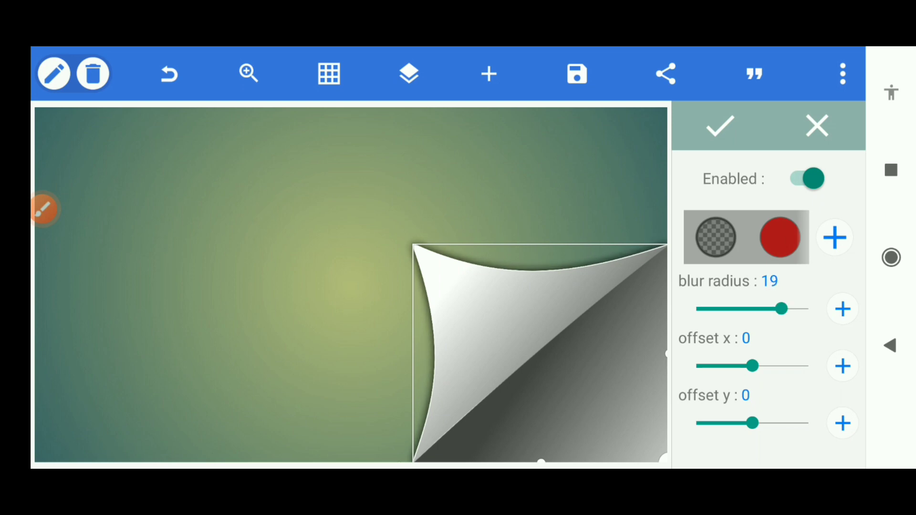
# - Make the shadow colour semi-transparent and set its horizontal offset to 28
pyautogui.click(841, 308)
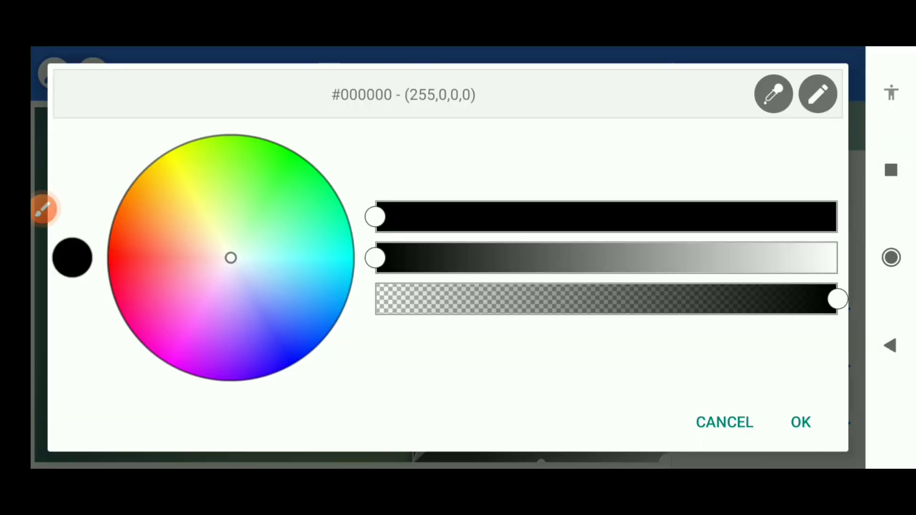
pyautogui.moveTo(836, 299); pyautogui.dragTo(572, 300)
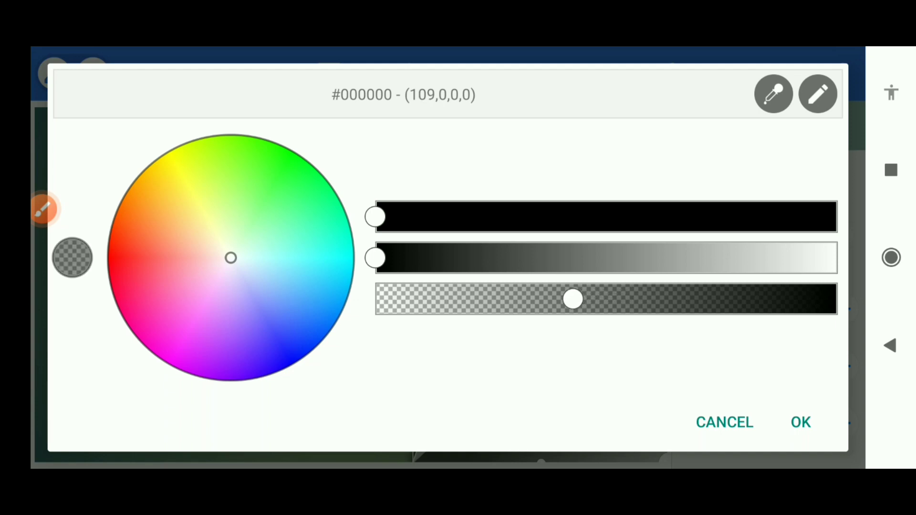
pyautogui.click(800, 421)
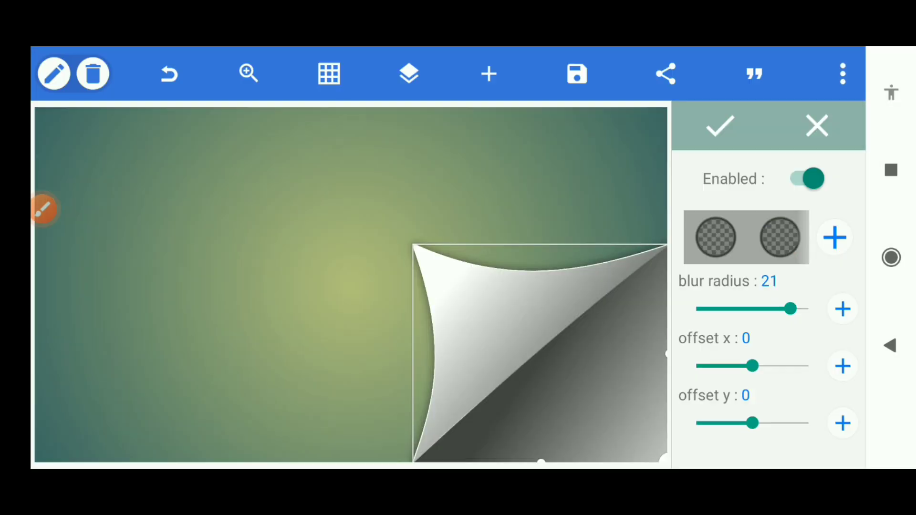
pyautogui.moveTo(733, 365); pyautogui.dragTo(762, 365)
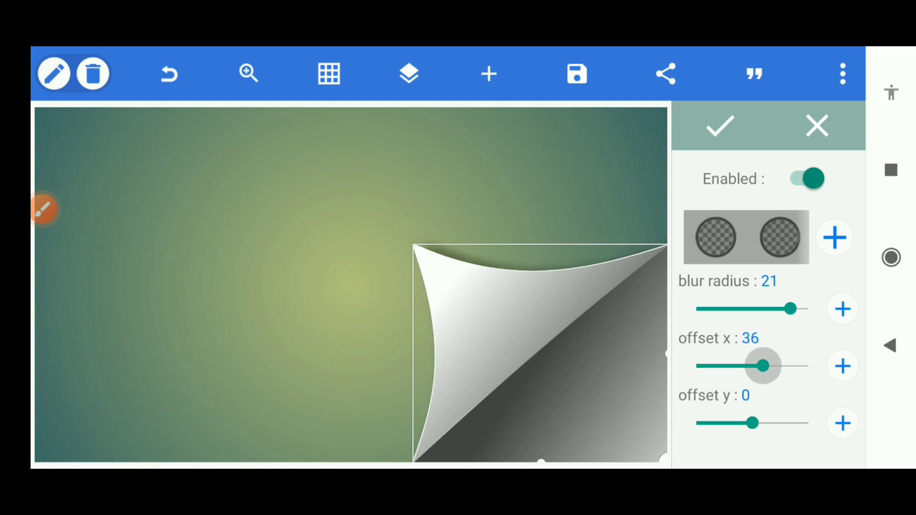
pyautogui.moveTo(766, 365); pyautogui.dragTo(757, 365)
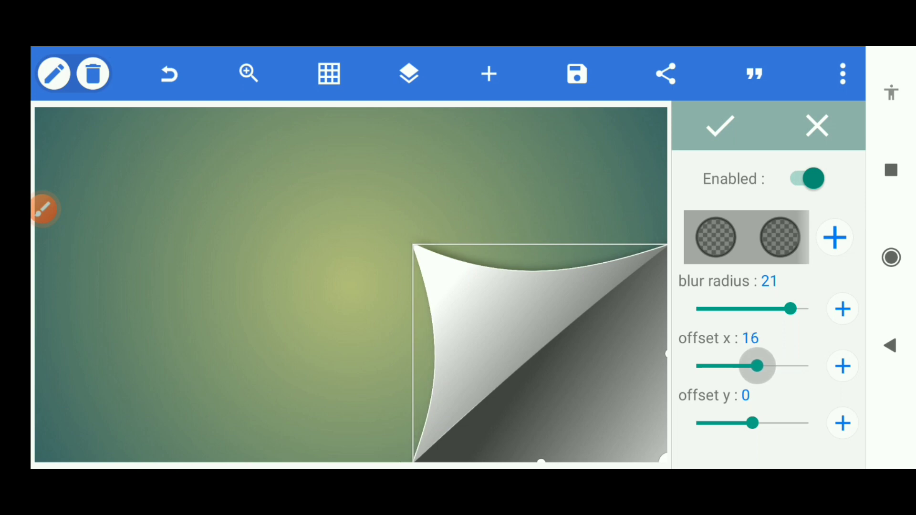
pyautogui.moveTo(756, 364); pyautogui.dragTo(762, 365)
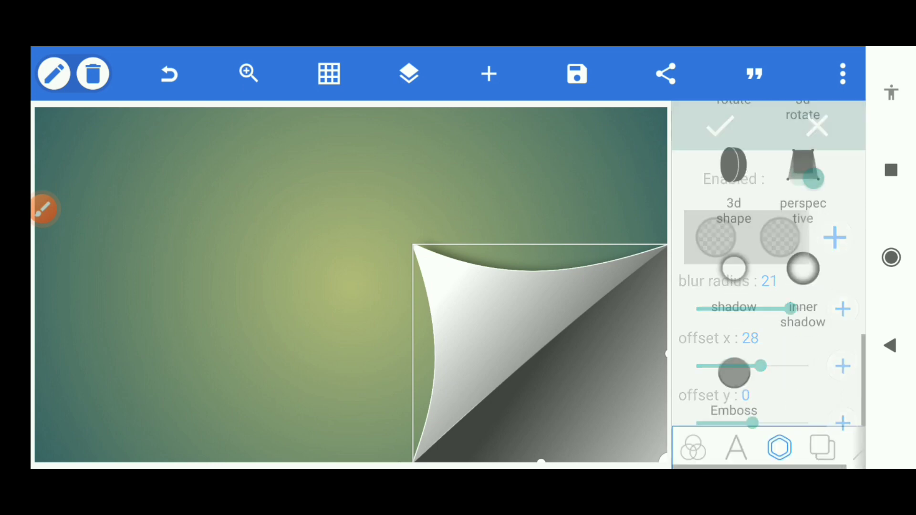
# - Fill the background with a solid light blue swatch instead of the green gradient
pyautogui.click(821, 448)
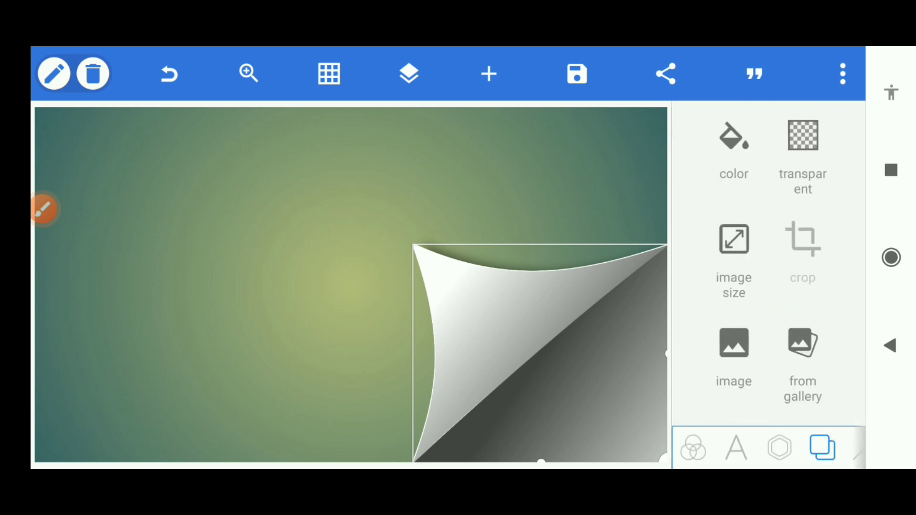
pyautogui.click(734, 146)
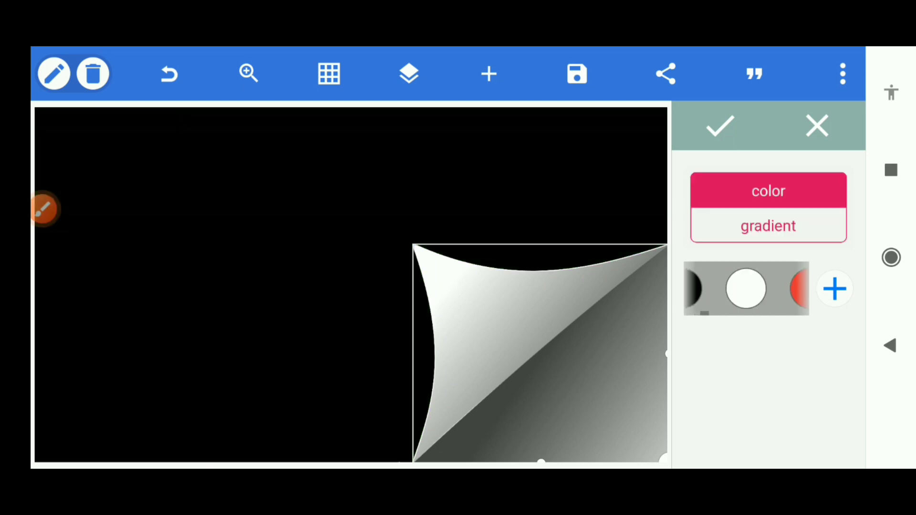
pyautogui.click(746, 289)
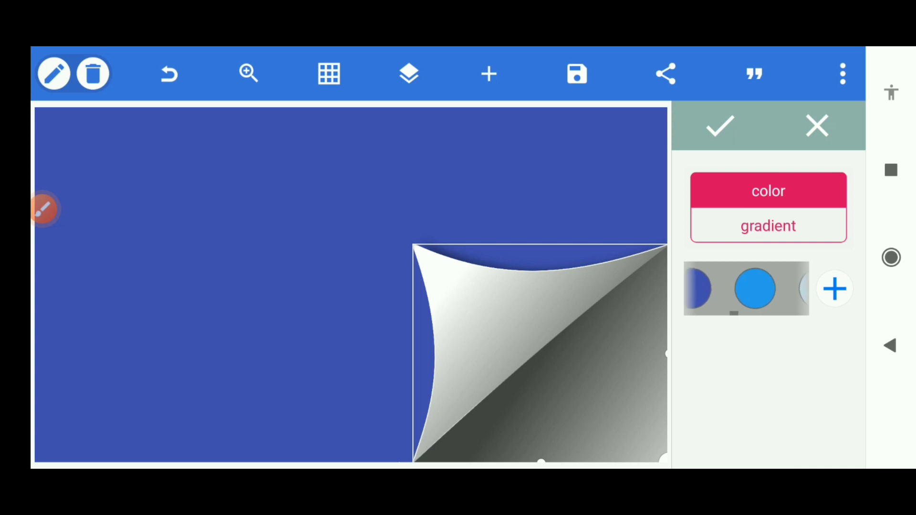
pyautogui.click(755, 289)
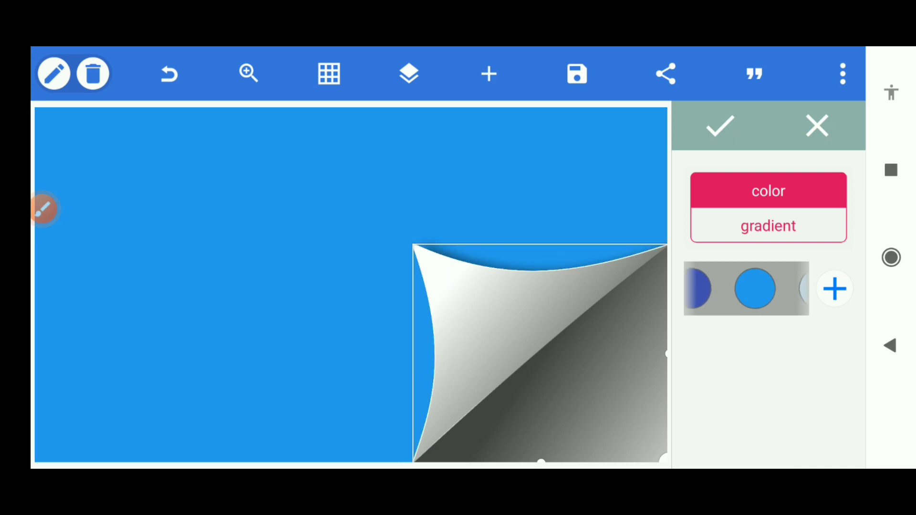